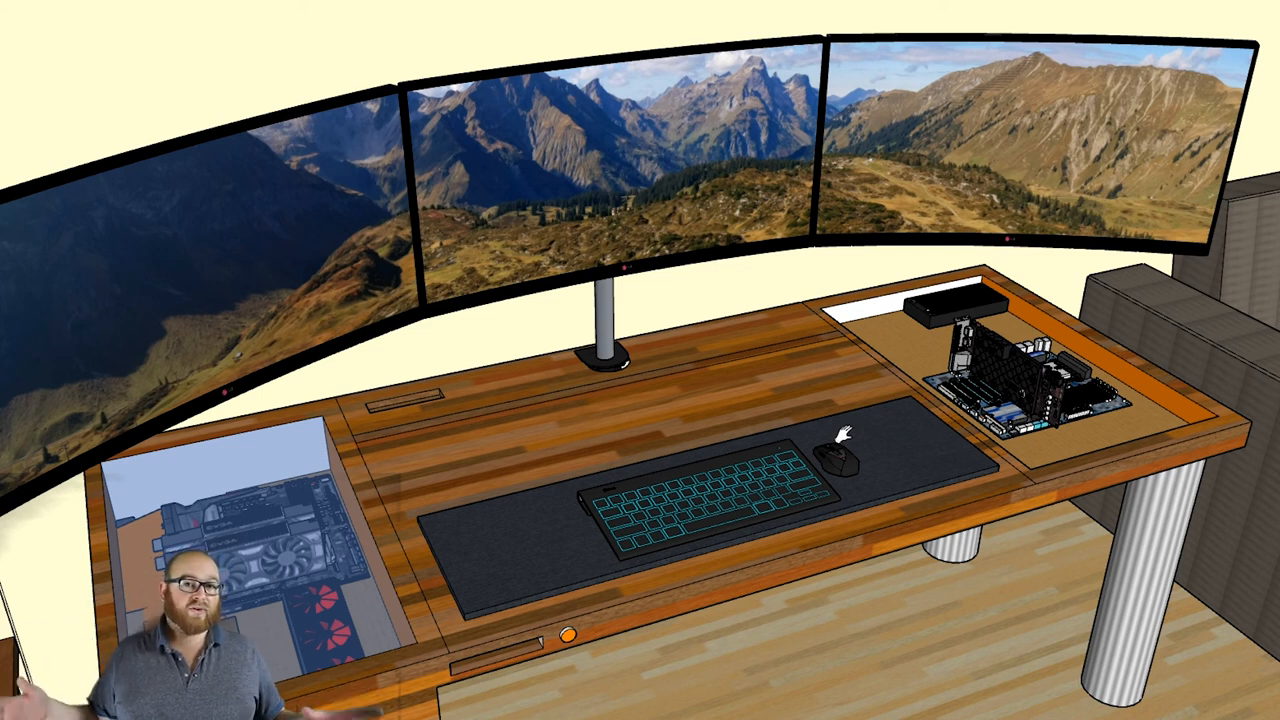
{"action": "mouse_move", "coordinate": [818, 378]}
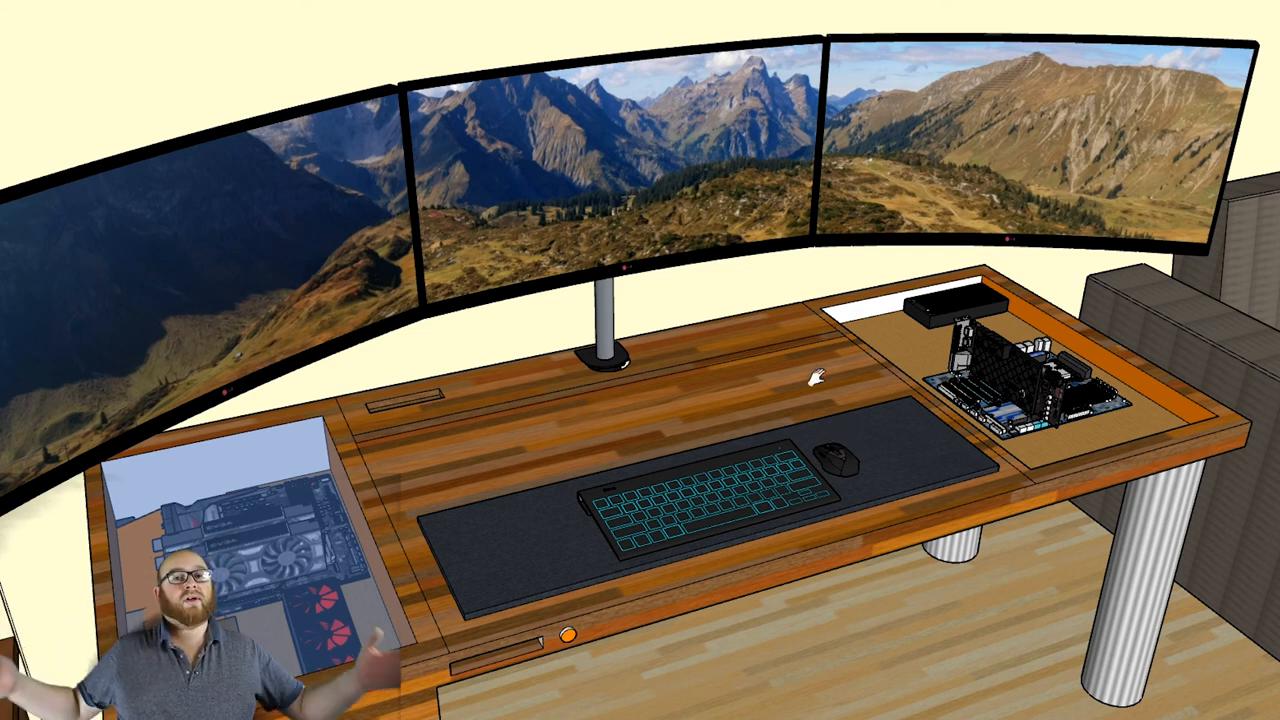